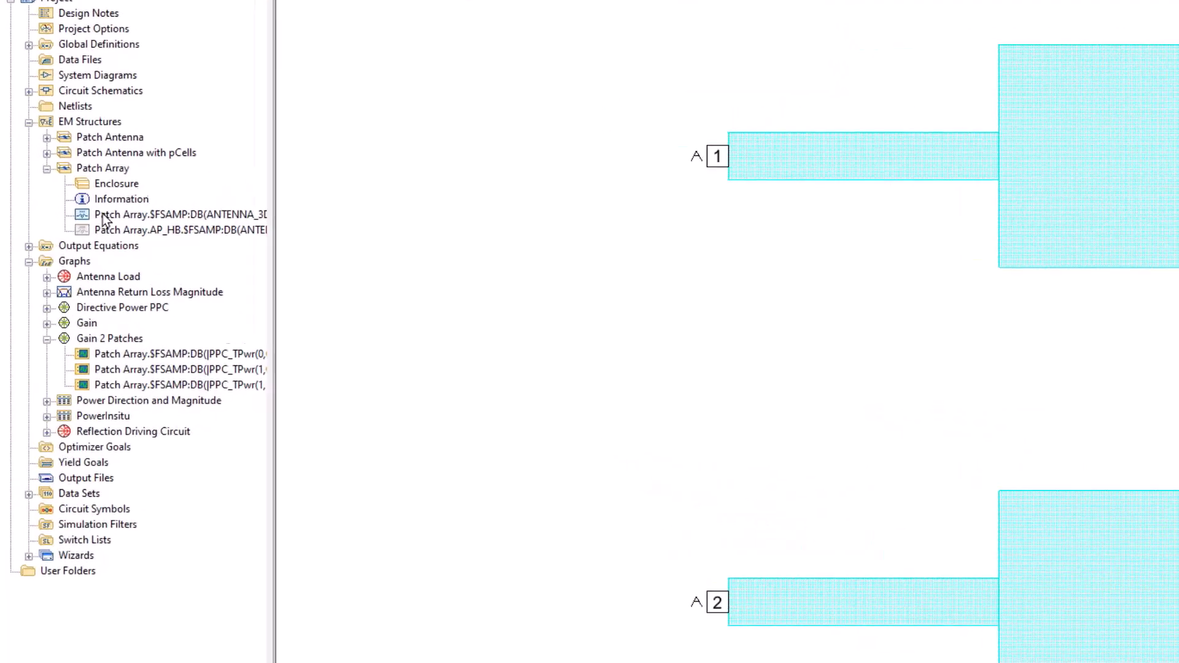
Enable Antenna under Save Results in Document in the Patch Array structure options
right_click(98, 168)
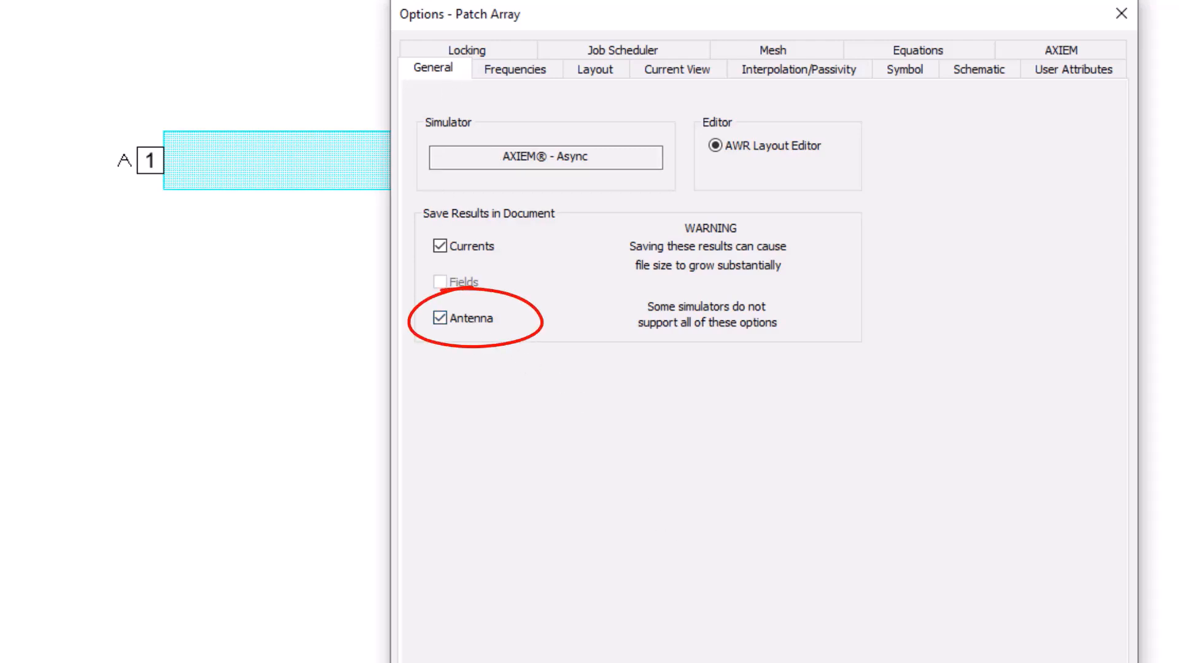
click(1119, 14)
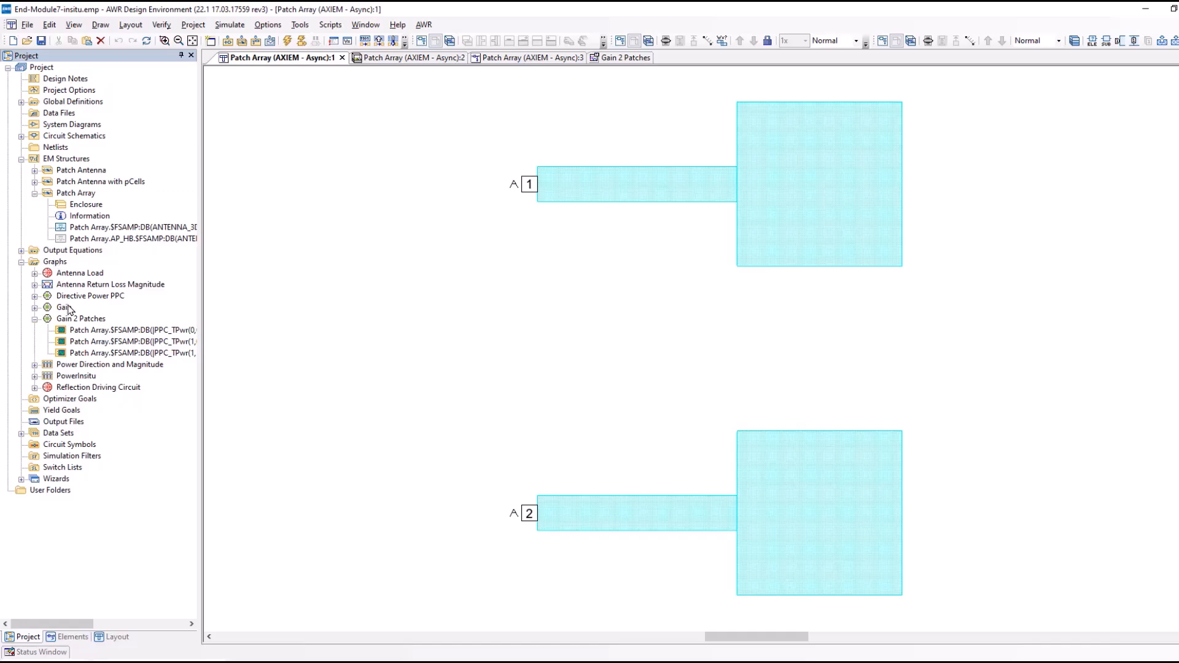
Re-simulate with the Gain 2 Patches polar graph shown, refreshing its three 5 GHz gain curves
click(625, 57)
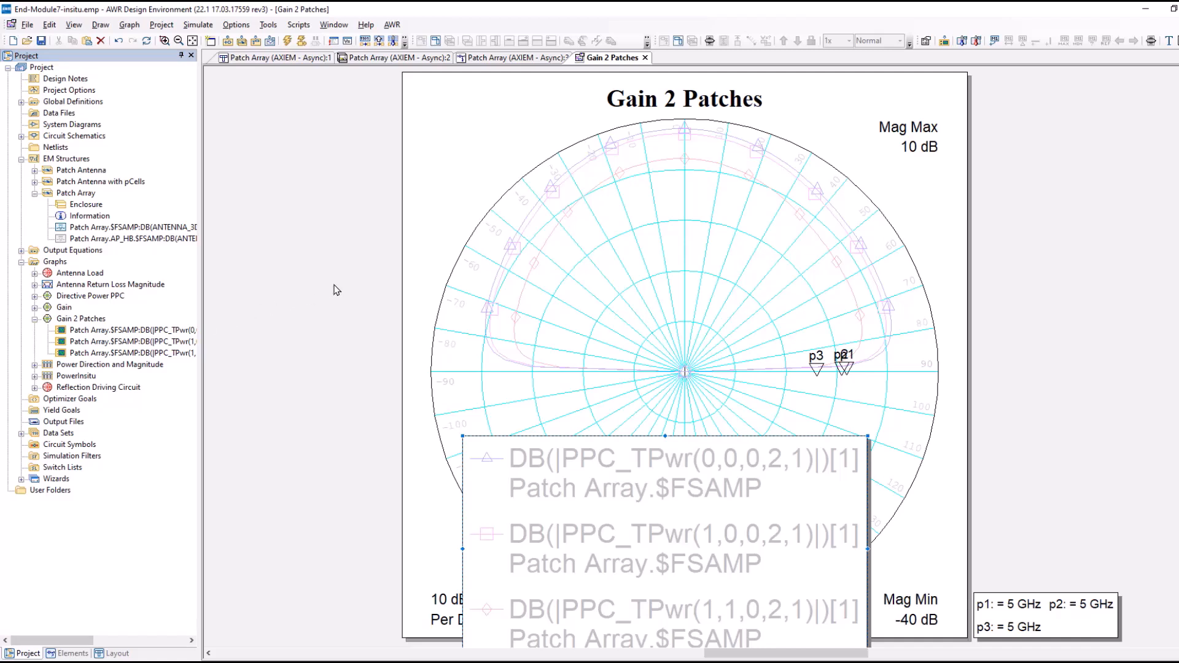
mouse_move(281, 73)
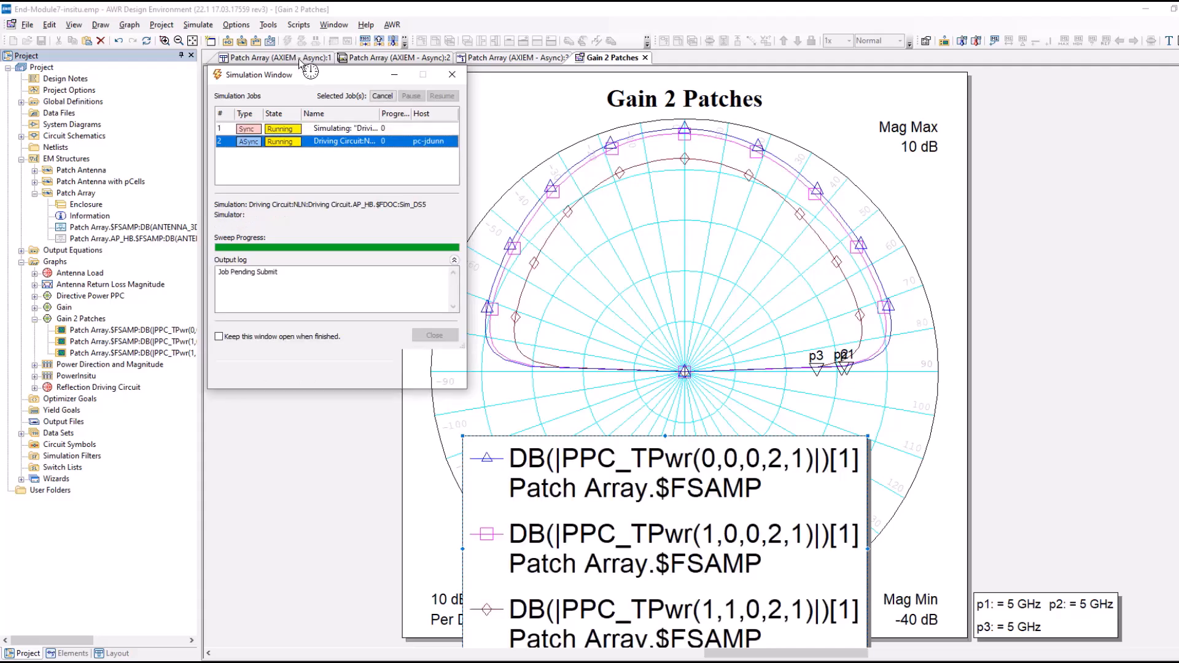
click(452, 74)
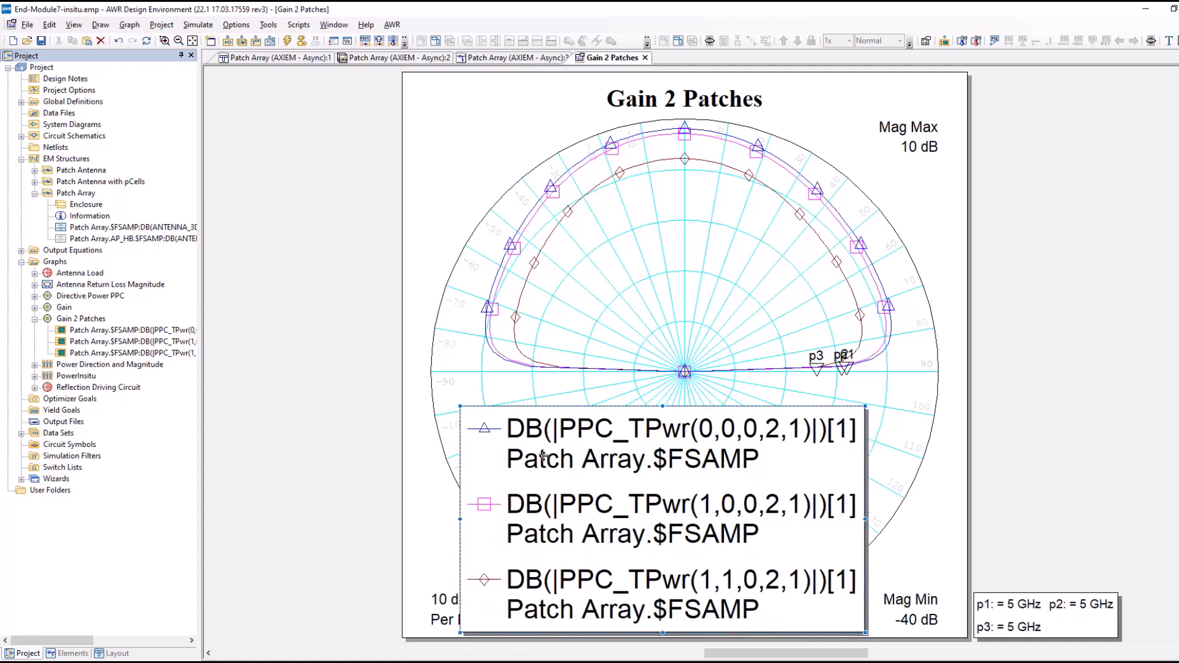
mouse_move(586, 473)
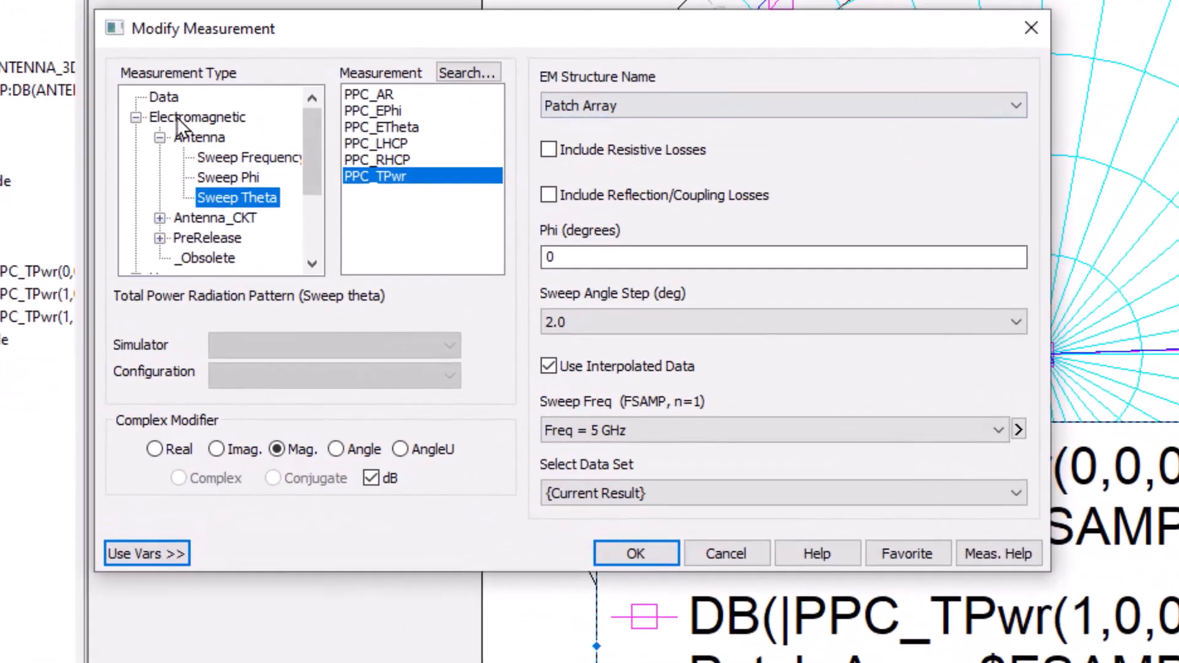
mouse_move(168, 138)
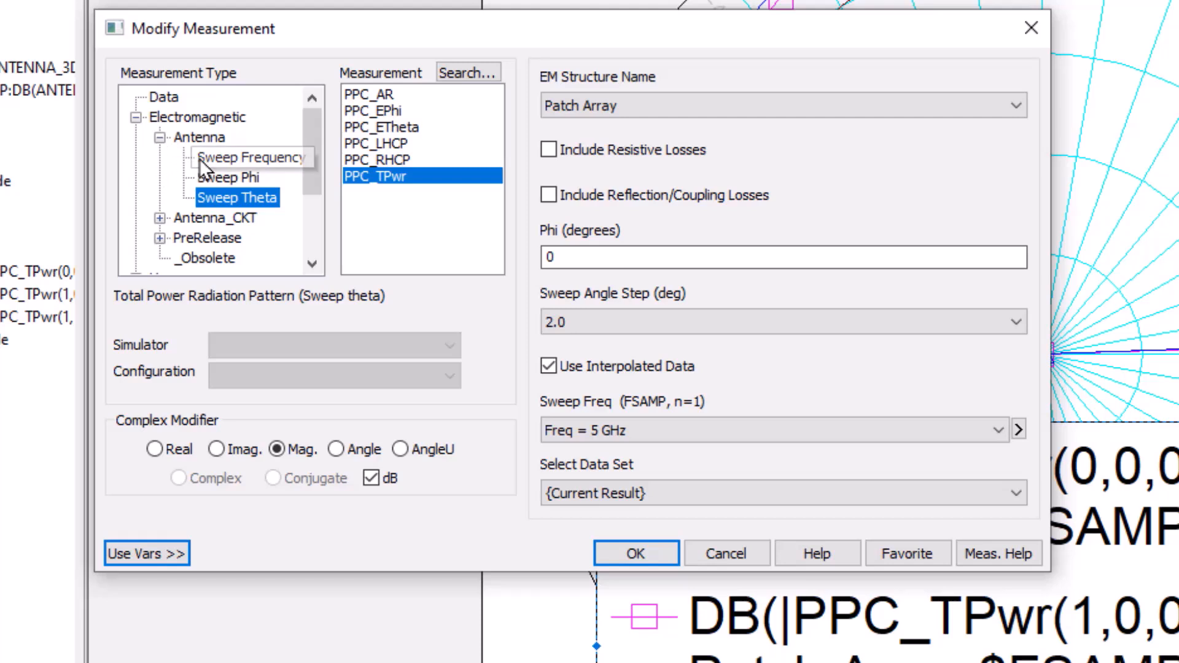
mouse_move(242, 198)
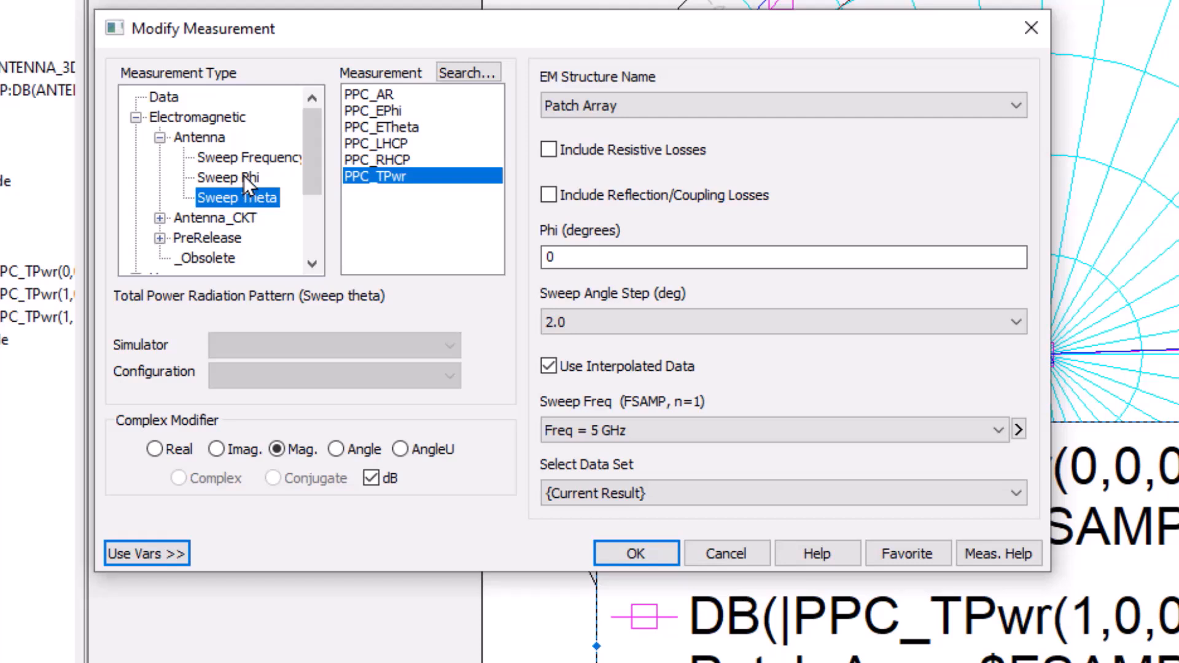
mouse_move(250, 207)
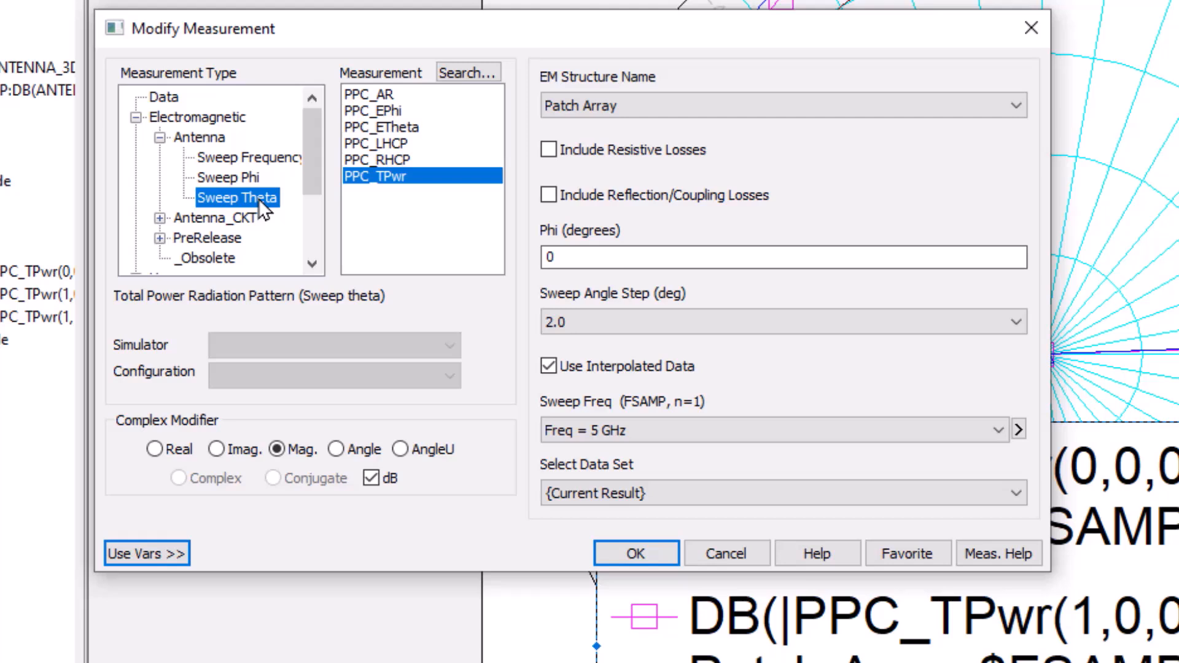
mouse_move(304, 209)
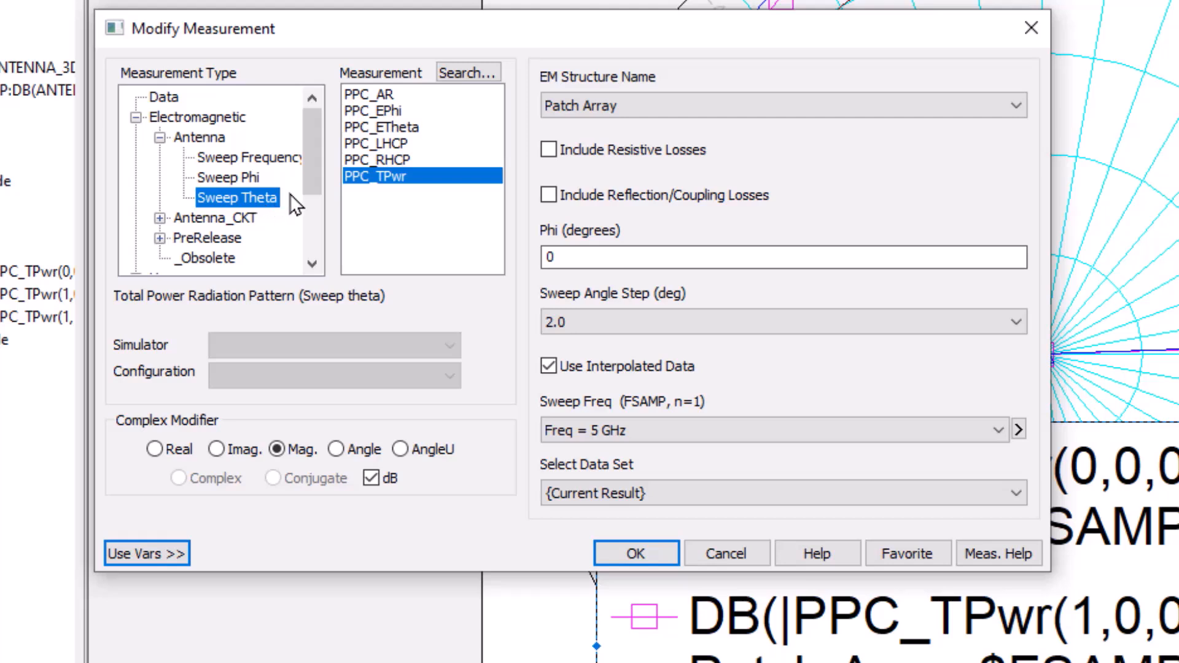
mouse_move(394, 196)
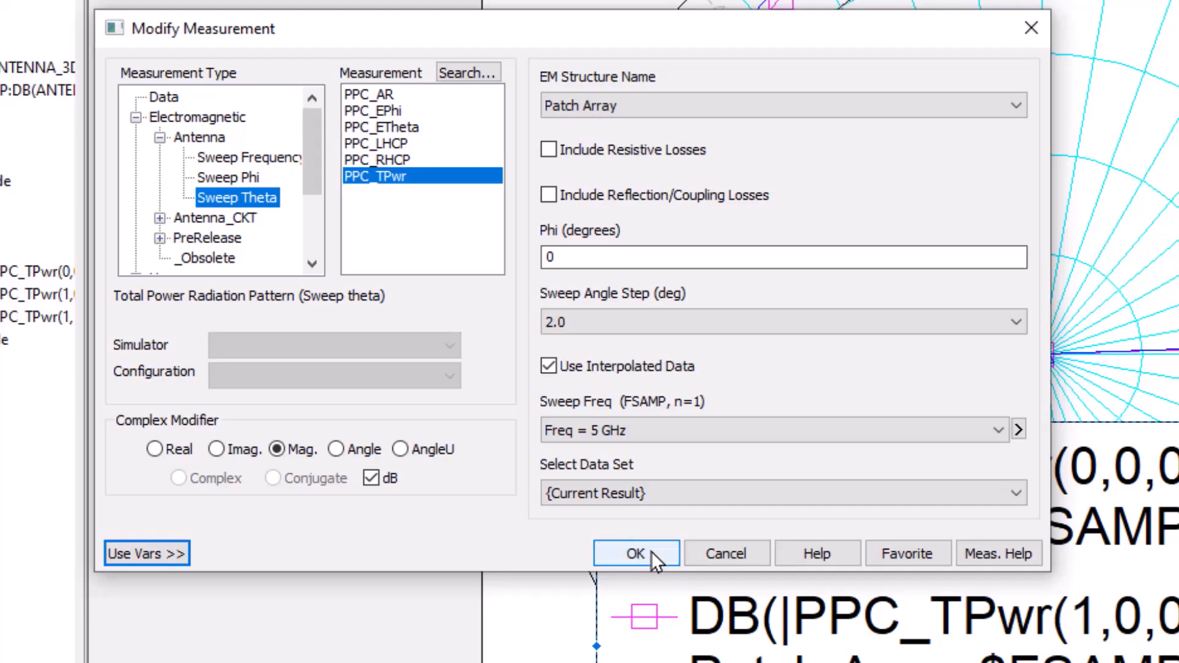
click(634, 554)
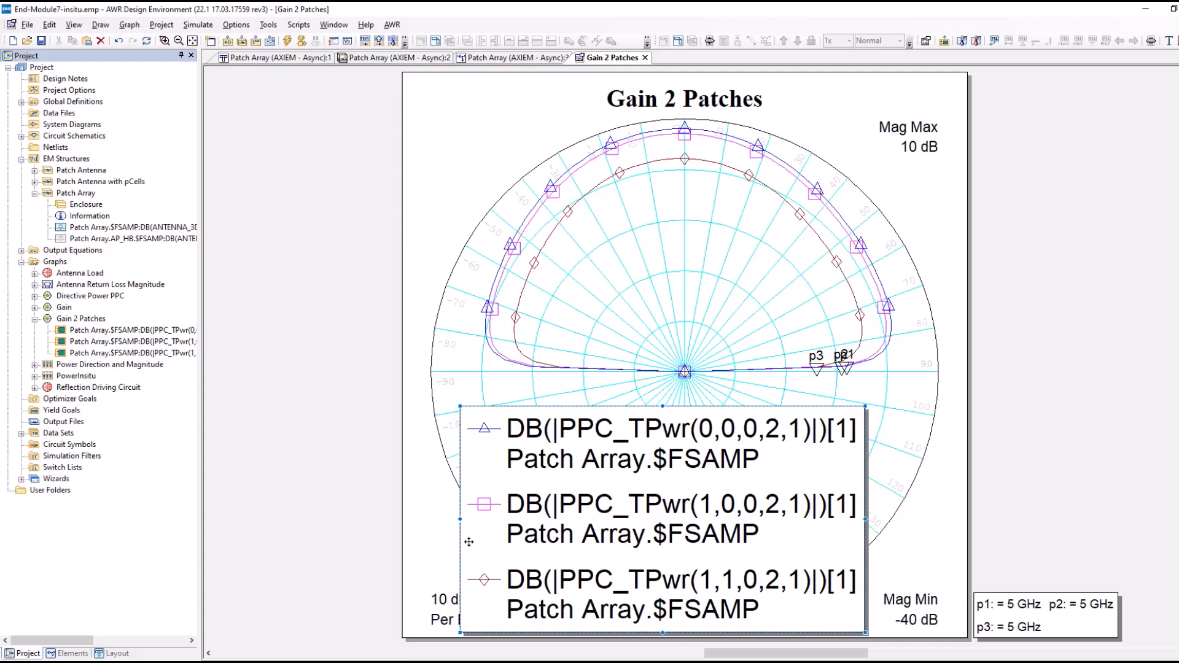
mouse_move(458, 525)
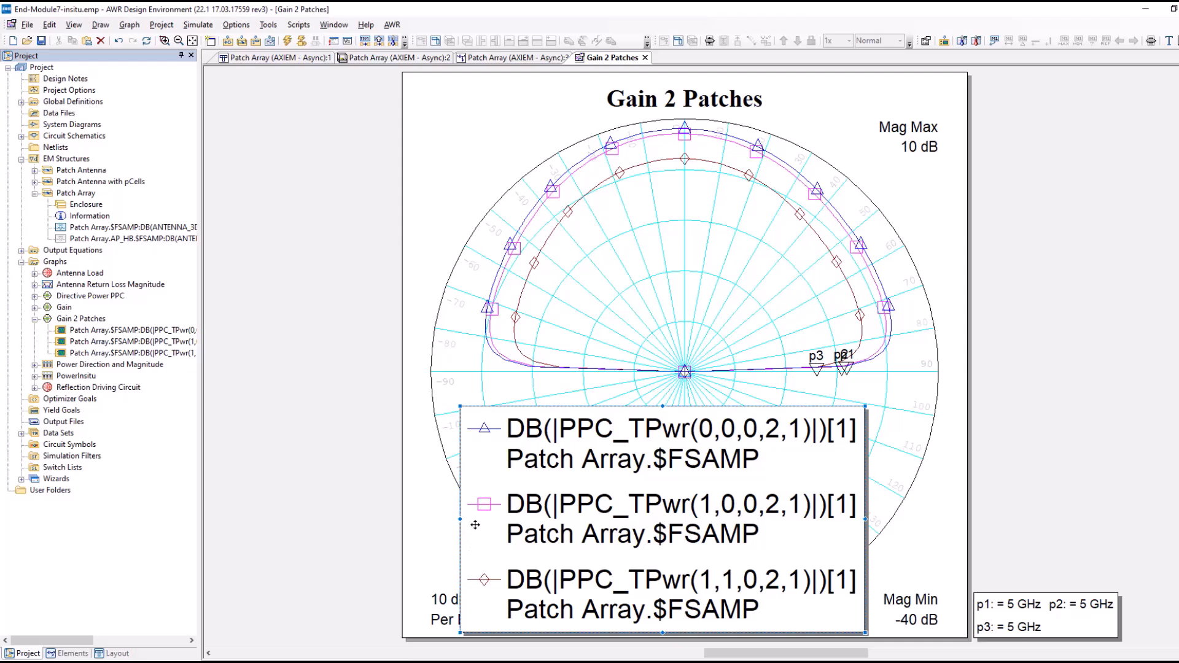
mouse_move(487, 512)
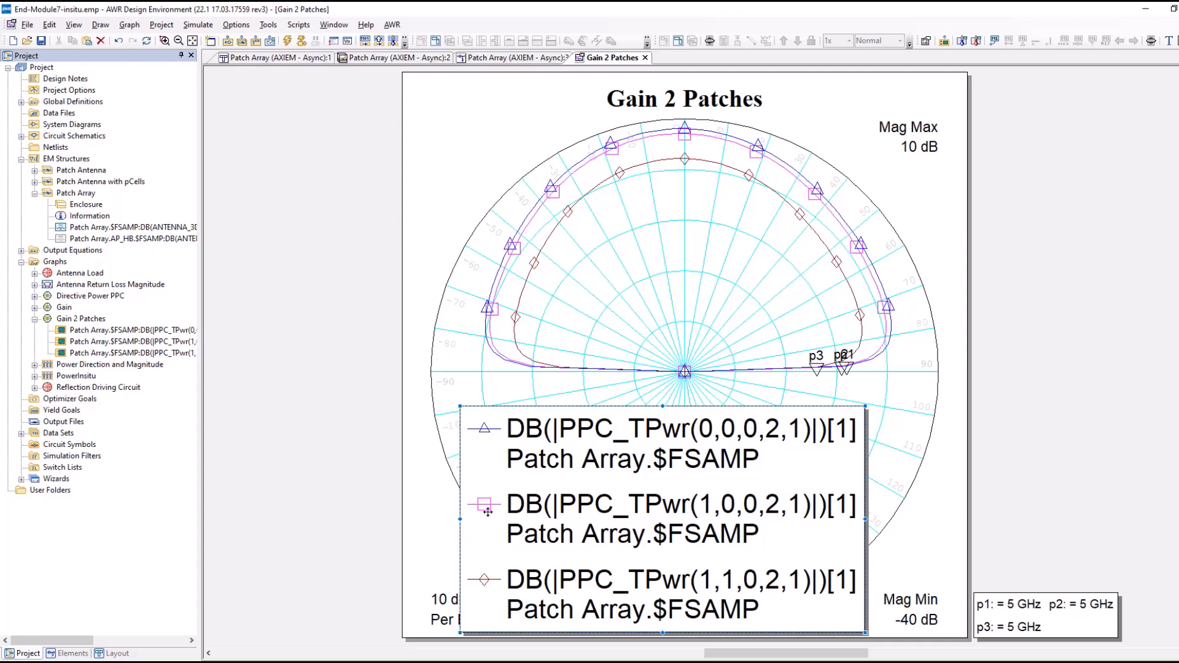
mouse_move(520, 505)
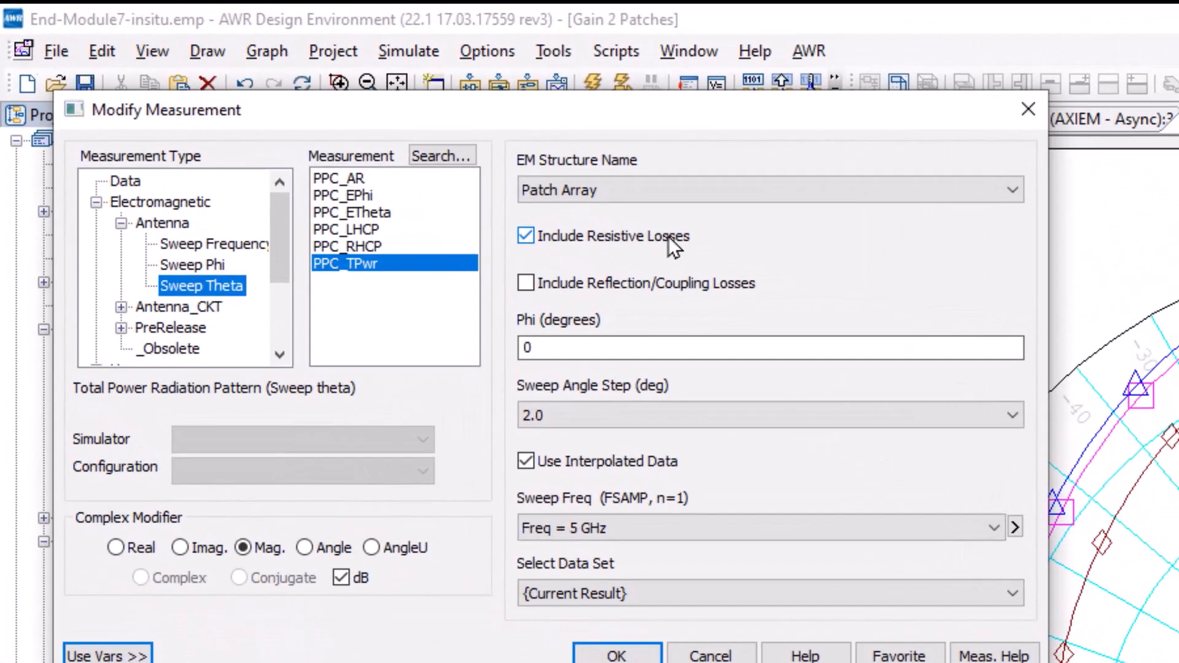
mouse_move(639, 340)
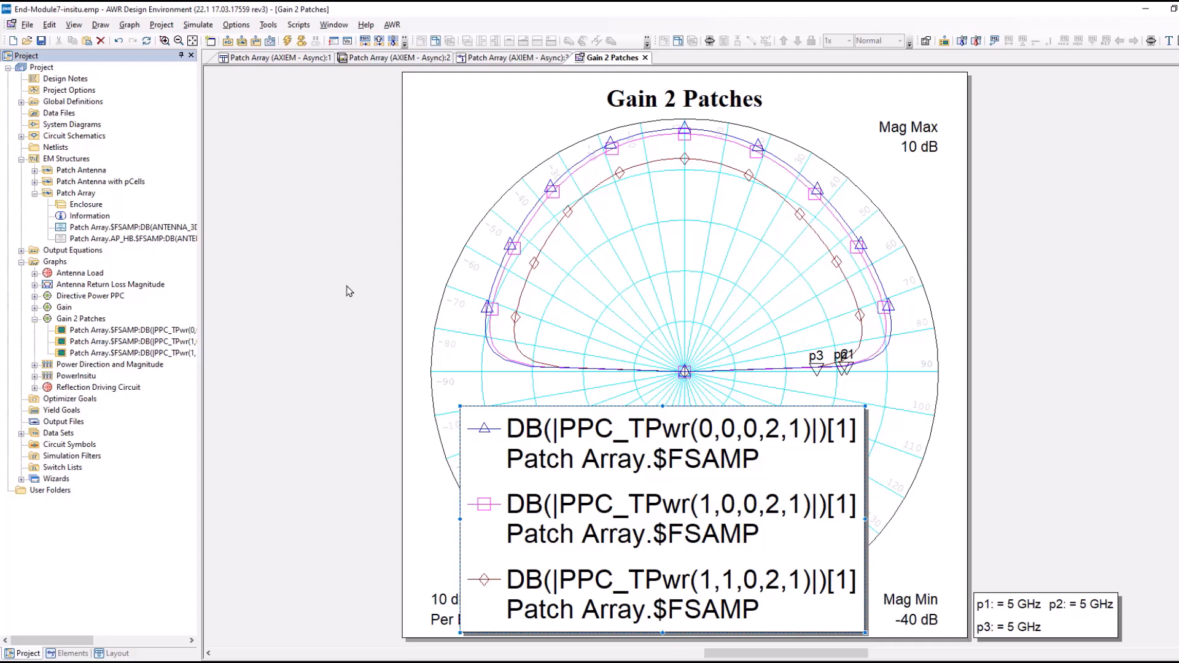
mouse_move(248, 294)
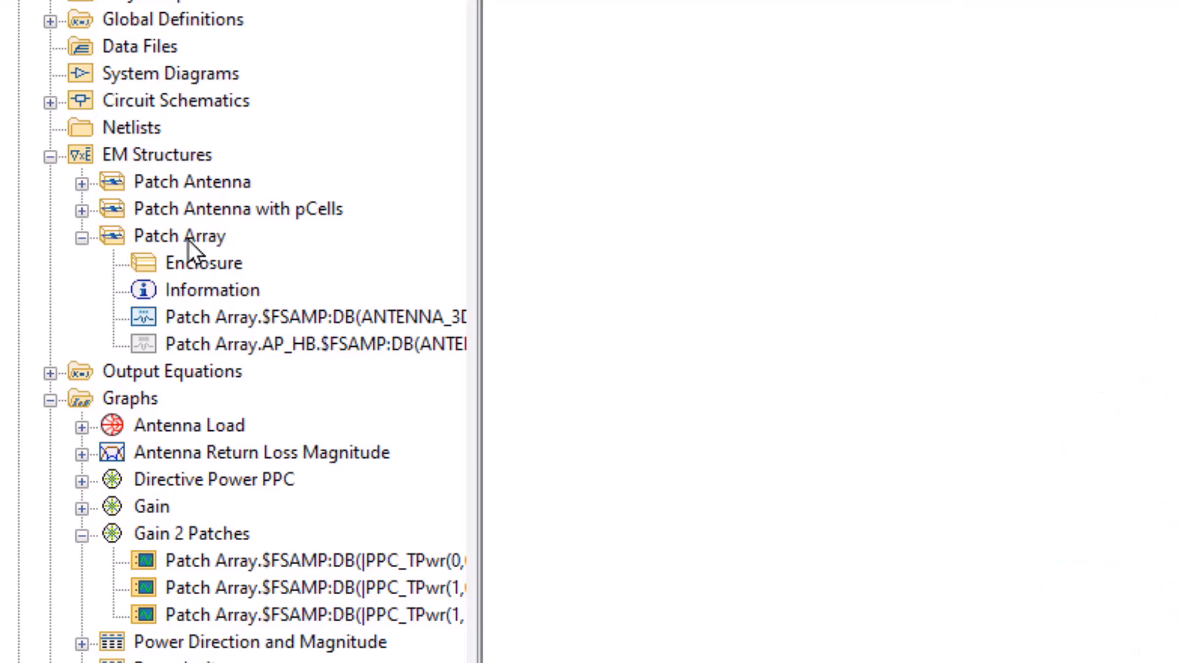
mouse_move(786, 407)
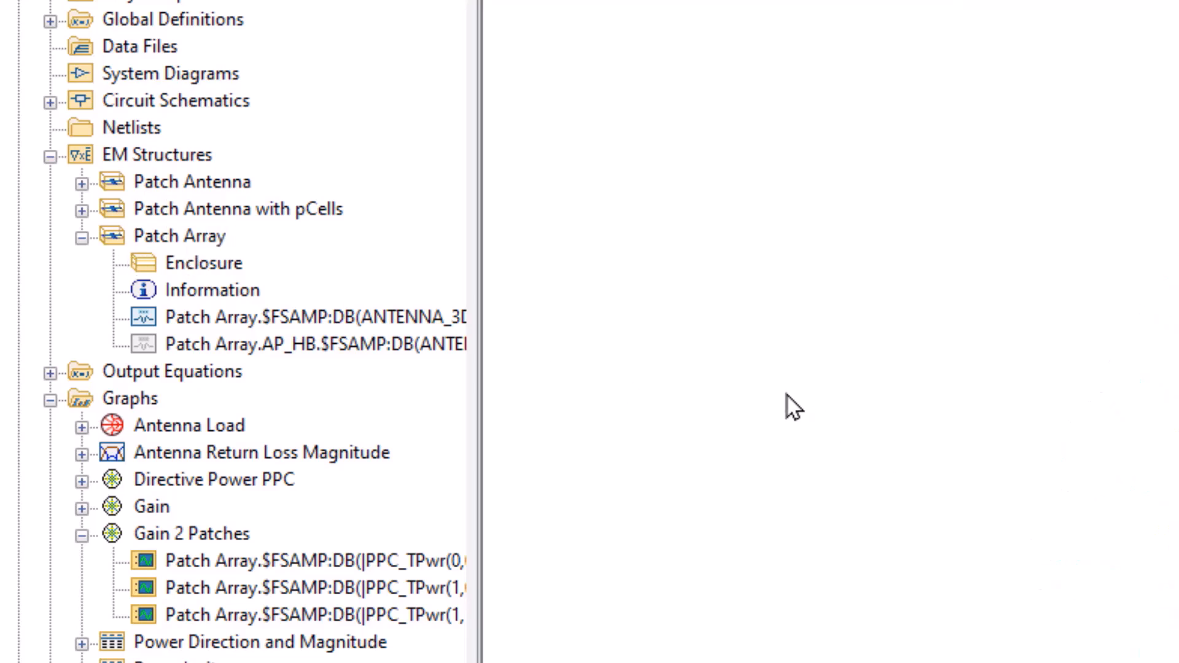
mouse_move(346, 334)
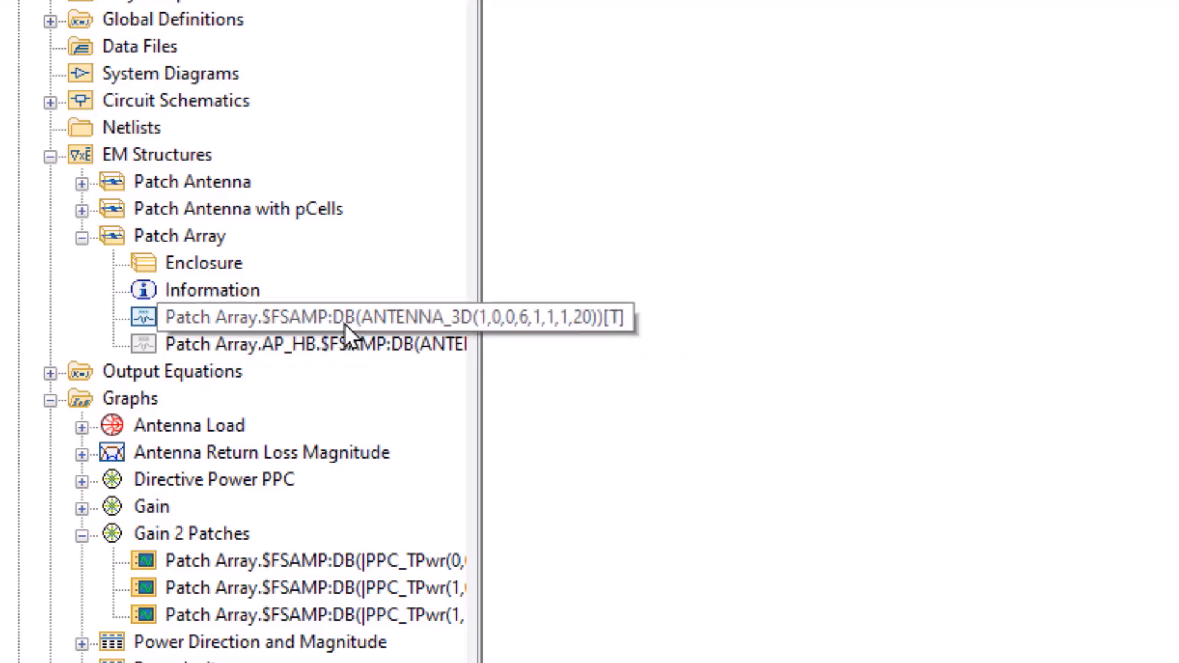
Open Edit EM Structure Annotation for the Patch Array ANTENNA_3D annotation
double_click(295, 318)
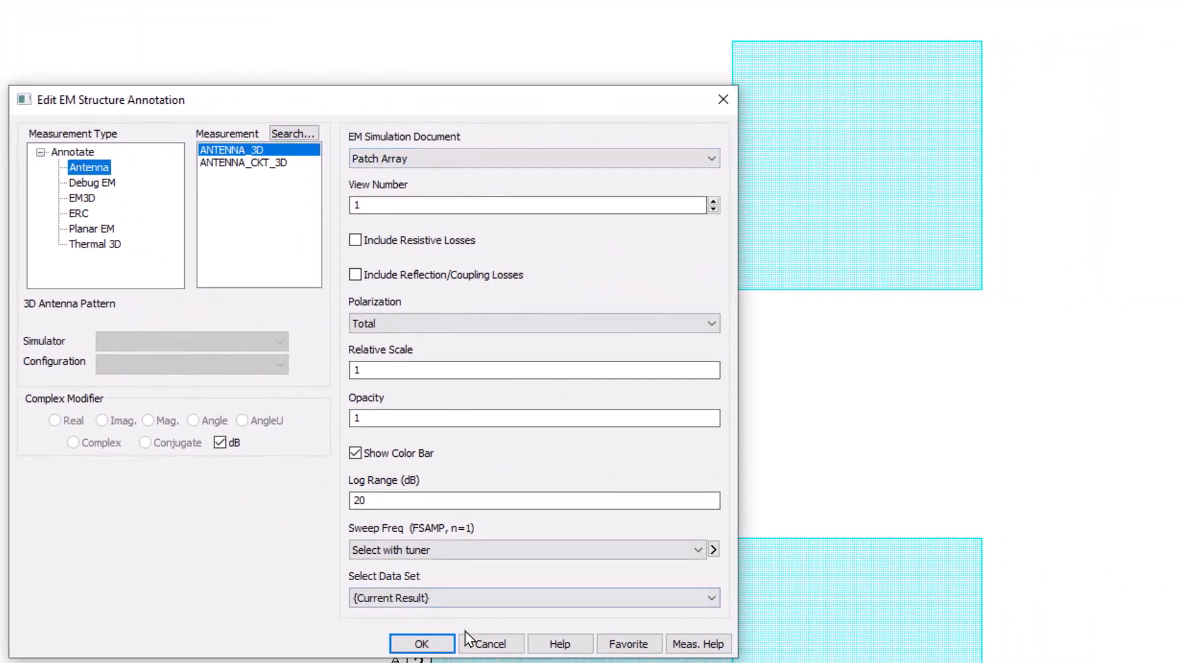
Accept the annotation settings and view the 3D directivity pattern in the Patch Array (AXIEM - Async):2 window
click(423, 643)
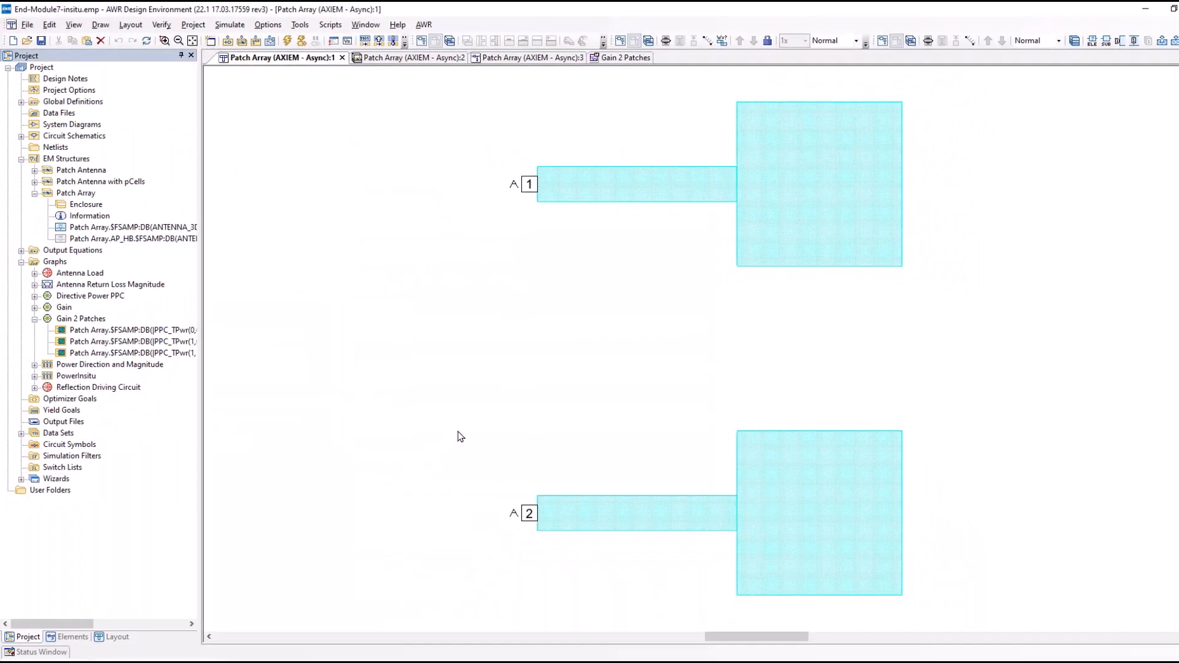
click(406, 58)
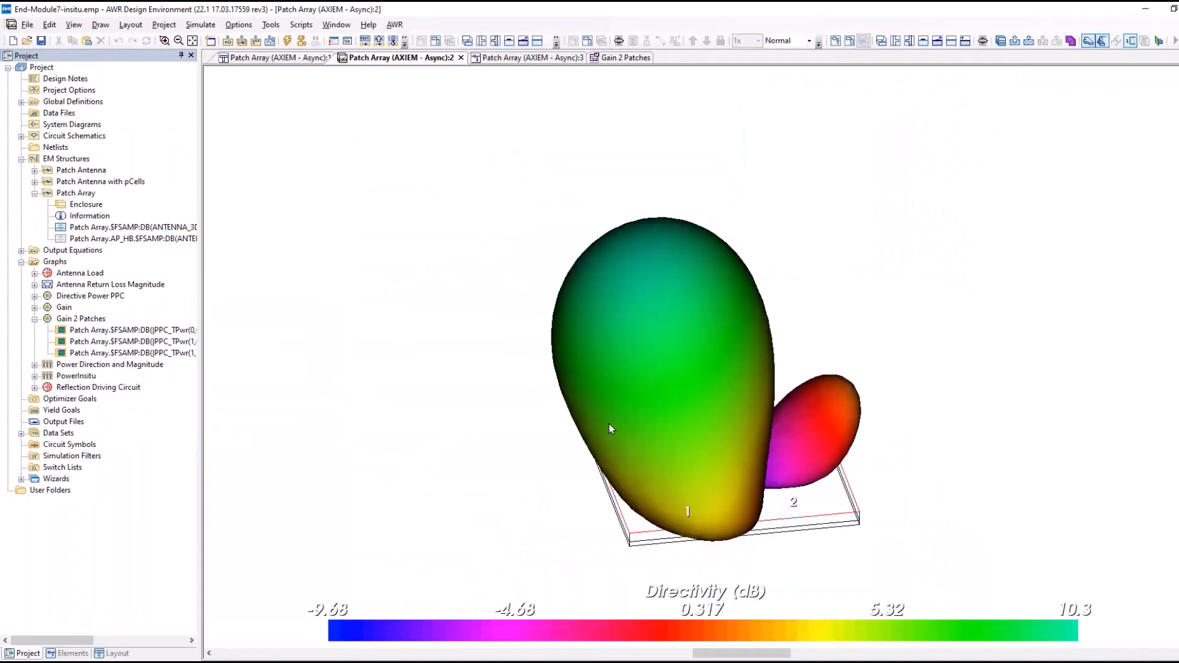